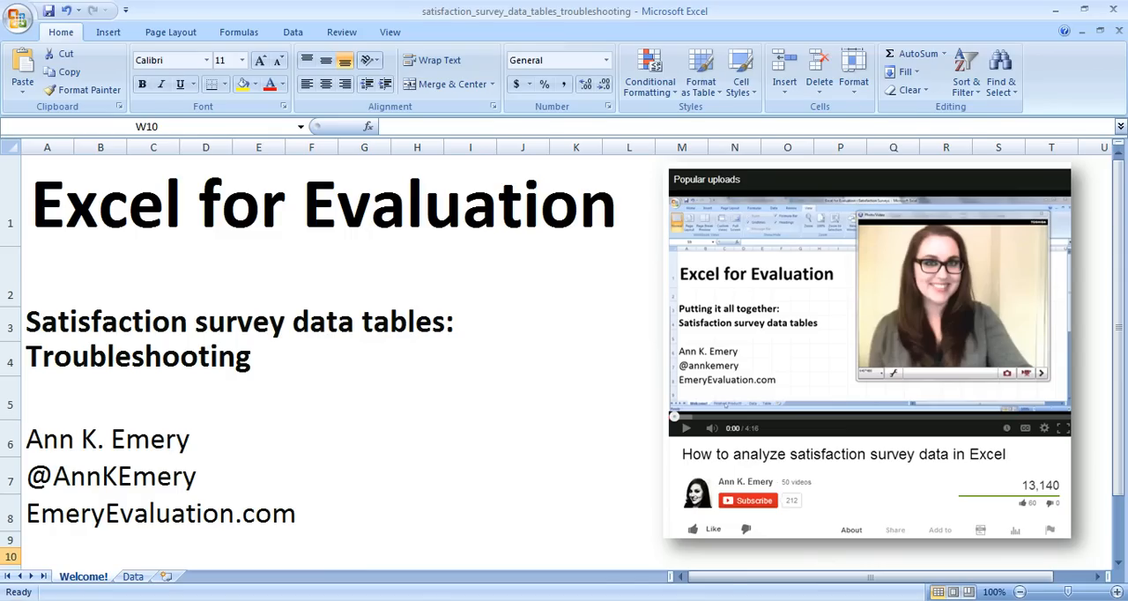
# Switch to the Data sheet holding the survey responses and count/percent tables
pyautogui.click(133, 576)
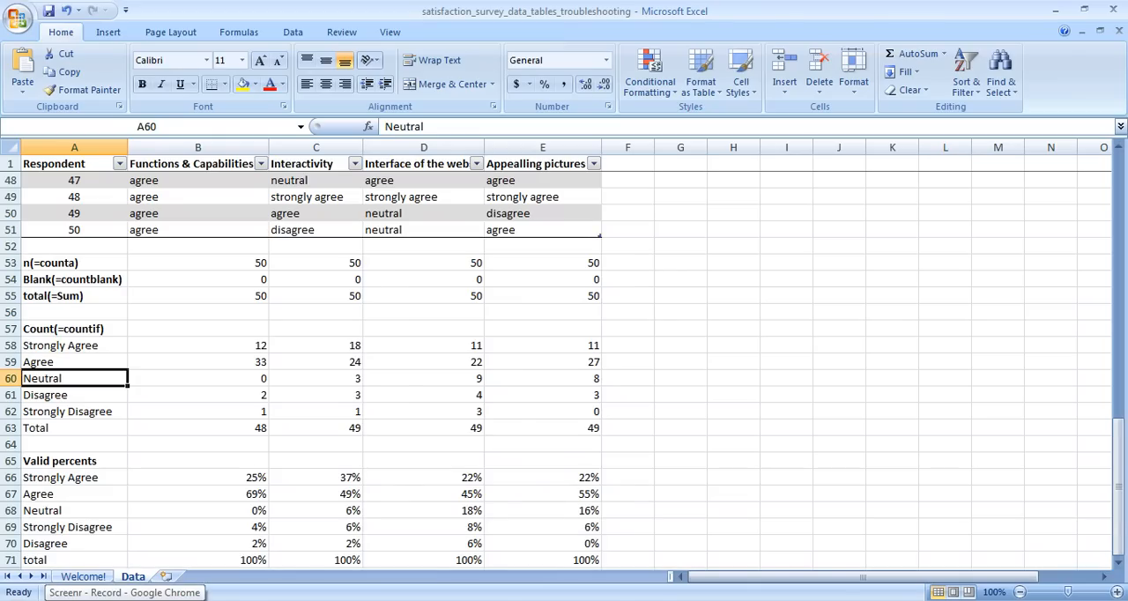
pyautogui.moveTo(1075, 478)
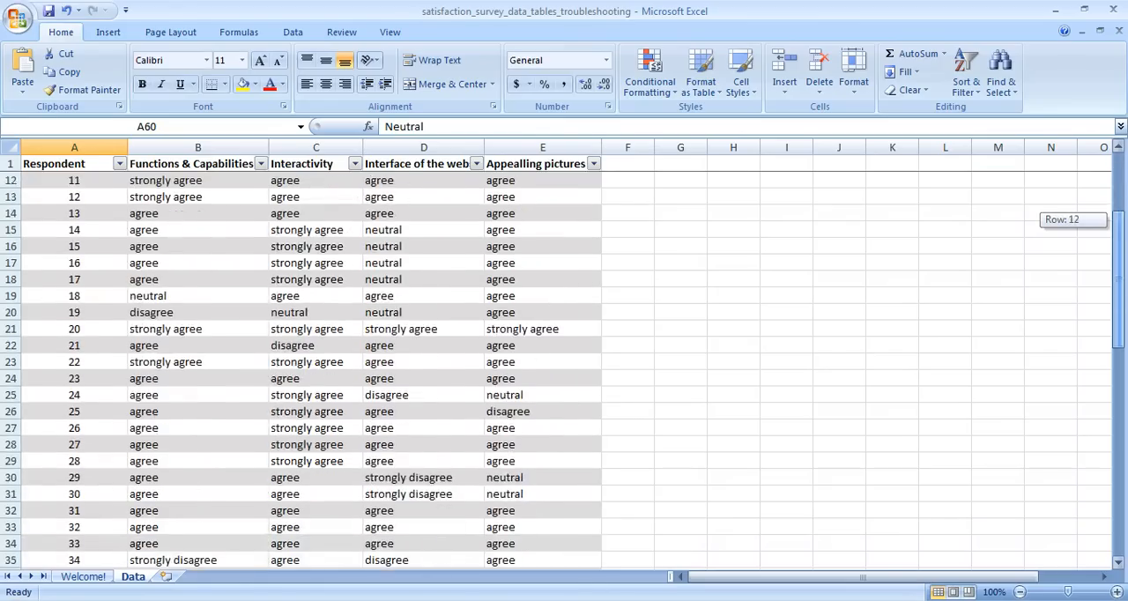
pyautogui.scroll(-3)
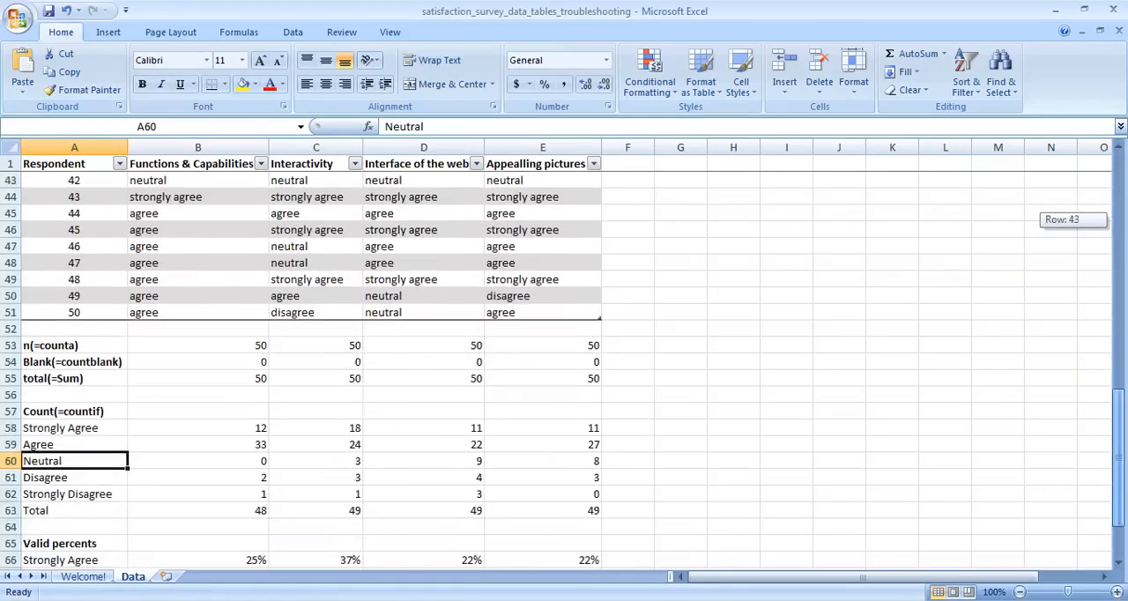
pyautogui.scroll(-3)
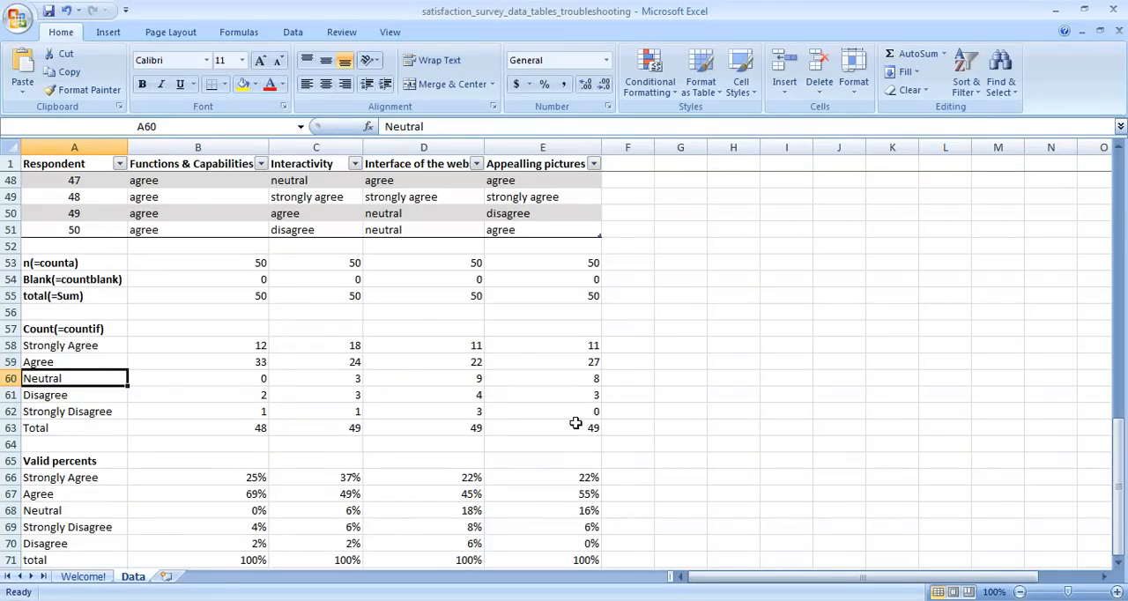
pyautogui.click(197, 345)
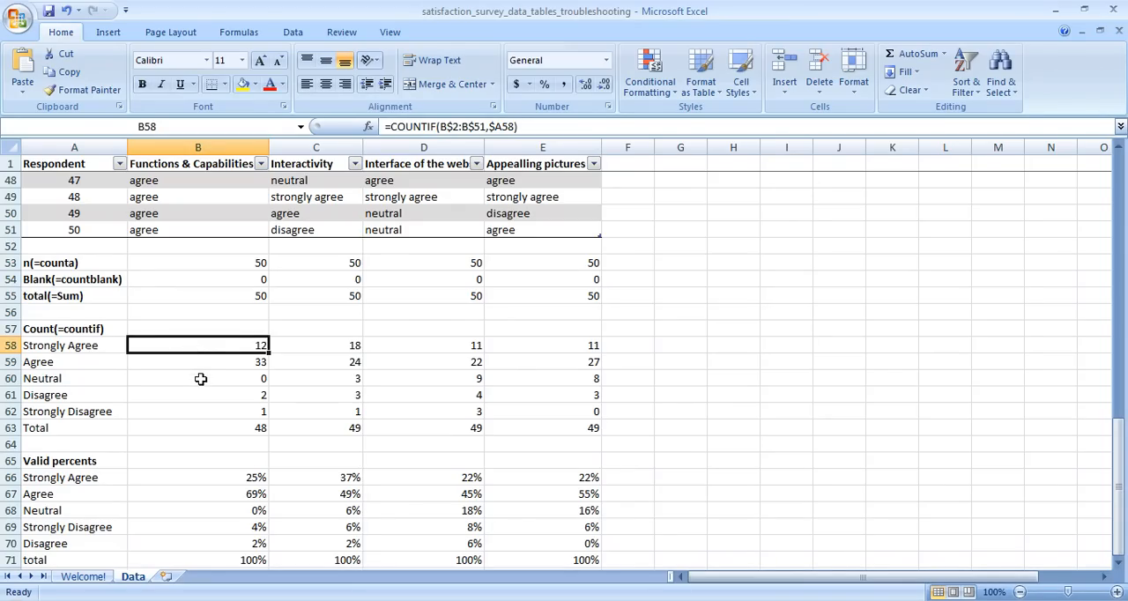
# Inspect the Neutral COUNTIF in B60, then select B42 to remove the trailing space after 'neutral'
pyautogui.click(198, 377)
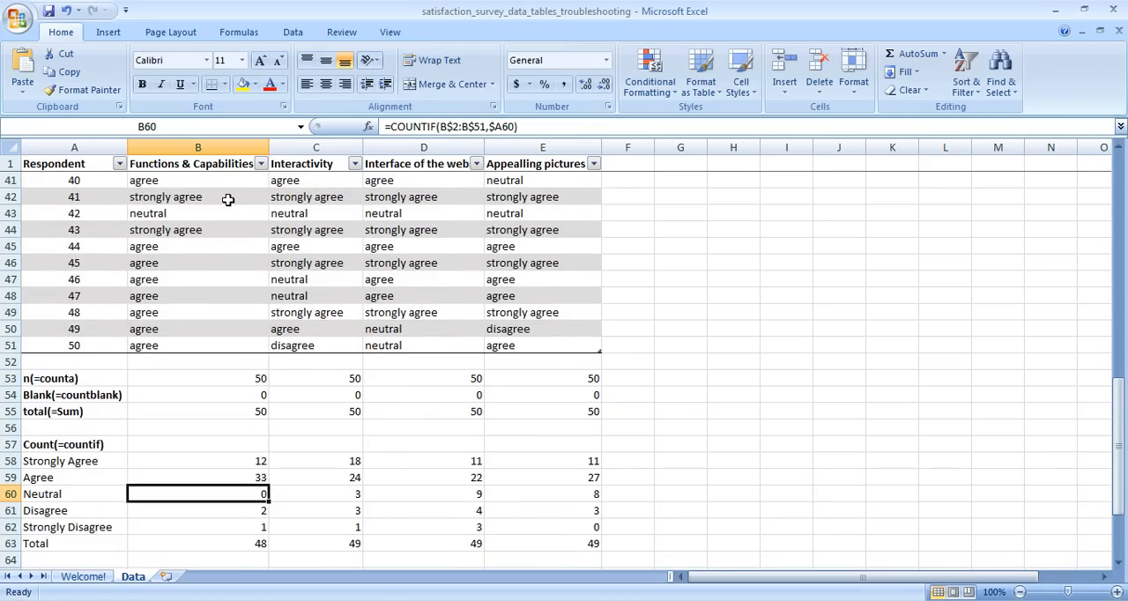
pyautogui.click(197, 214)
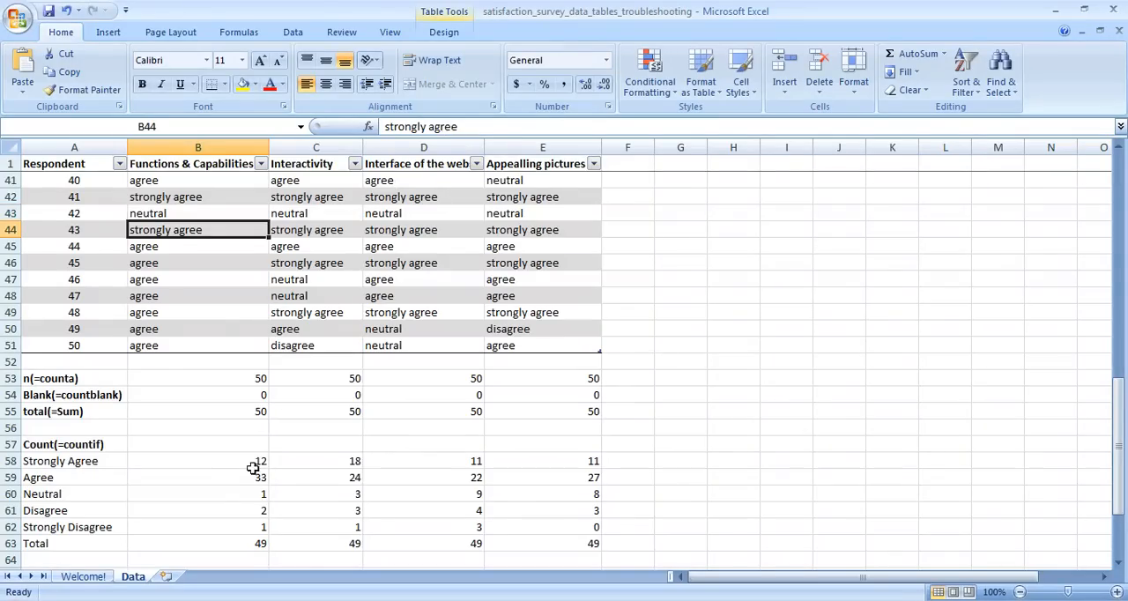
# Verify the Neutral count in B60 and the 2% valid percent in B68, then return to the Welcome sheet
pyautogui.click(198, 494)
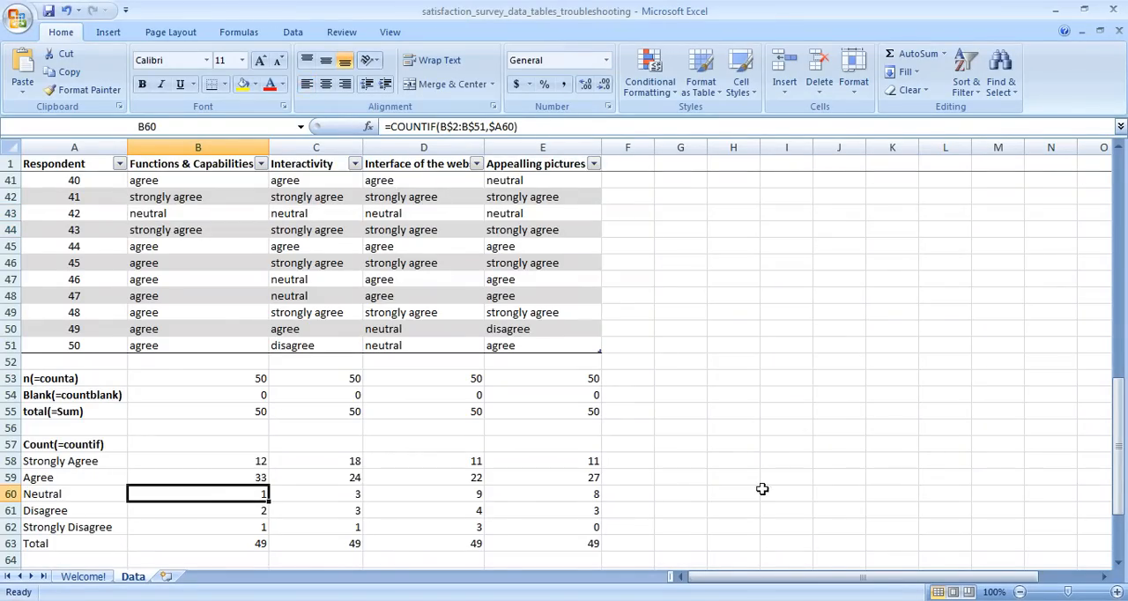
pyautogui.scroll(-3)
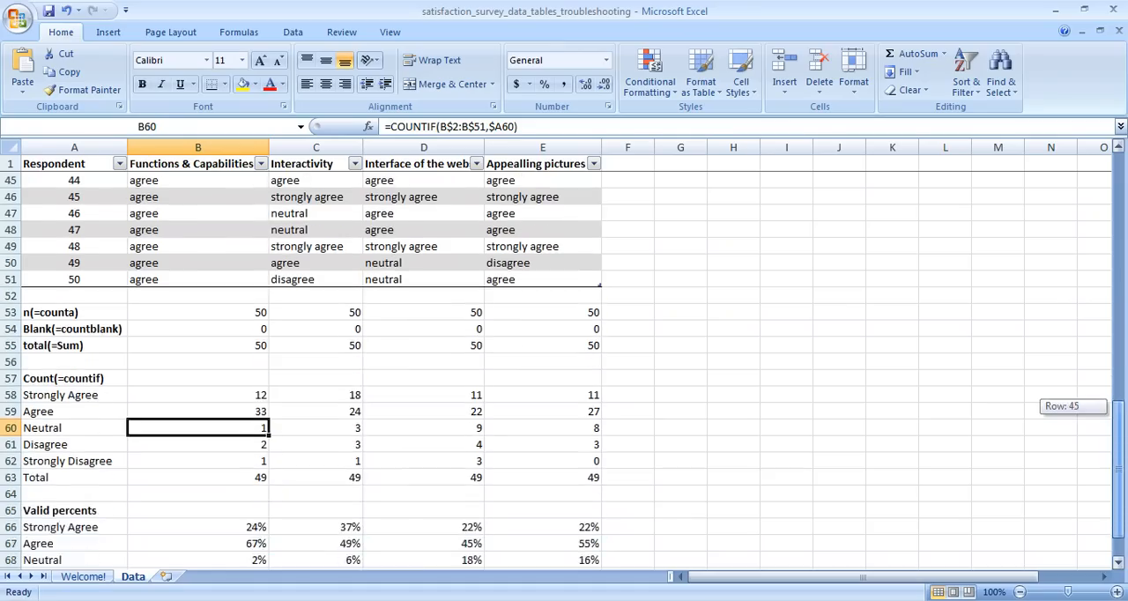
pyautogui.scroll(-3)
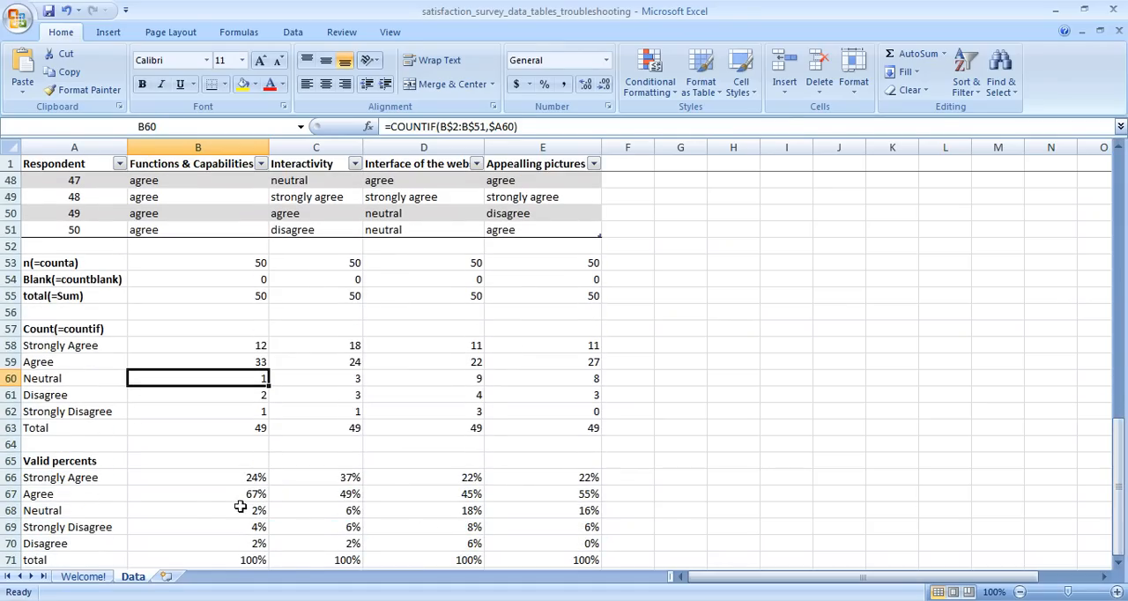
pyautogui.click(197, 511)
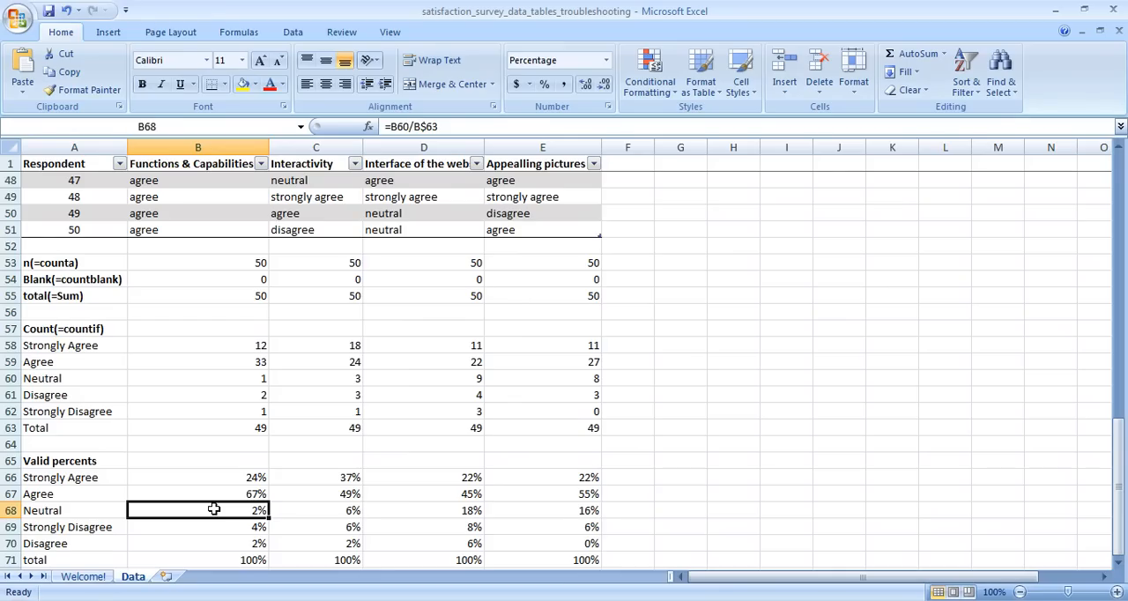
pyautogui.moveTo(88, 557)
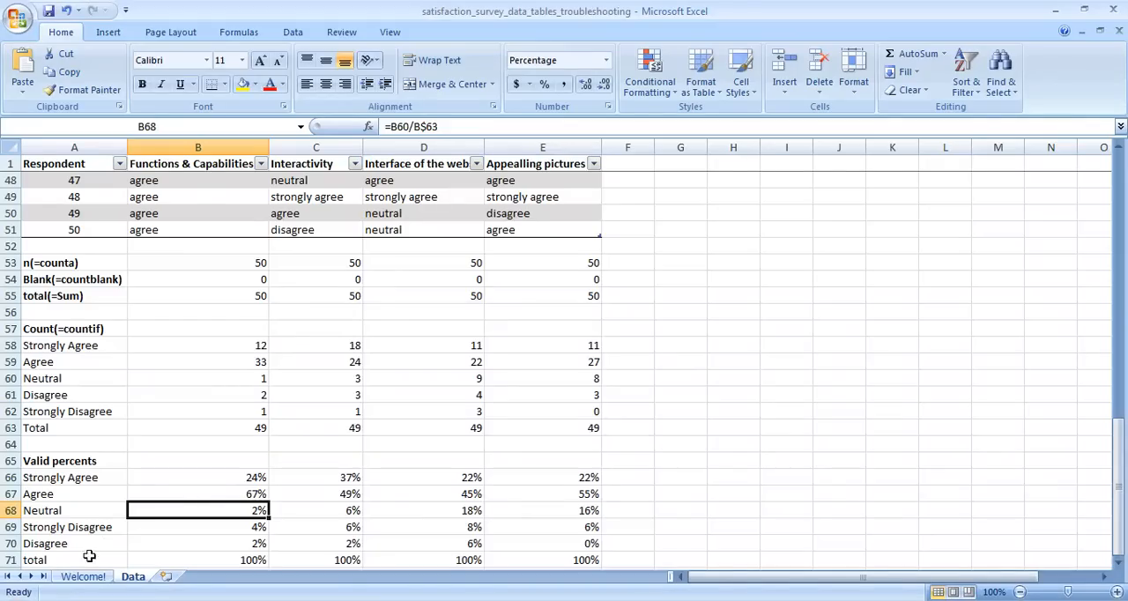
pyautogui.click(83, 575)
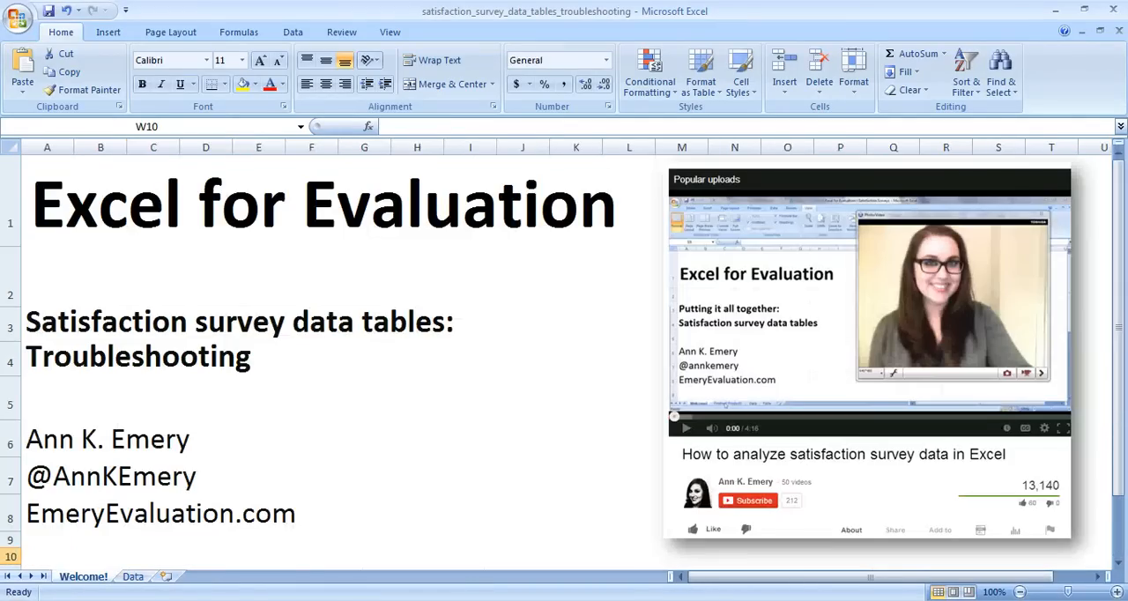